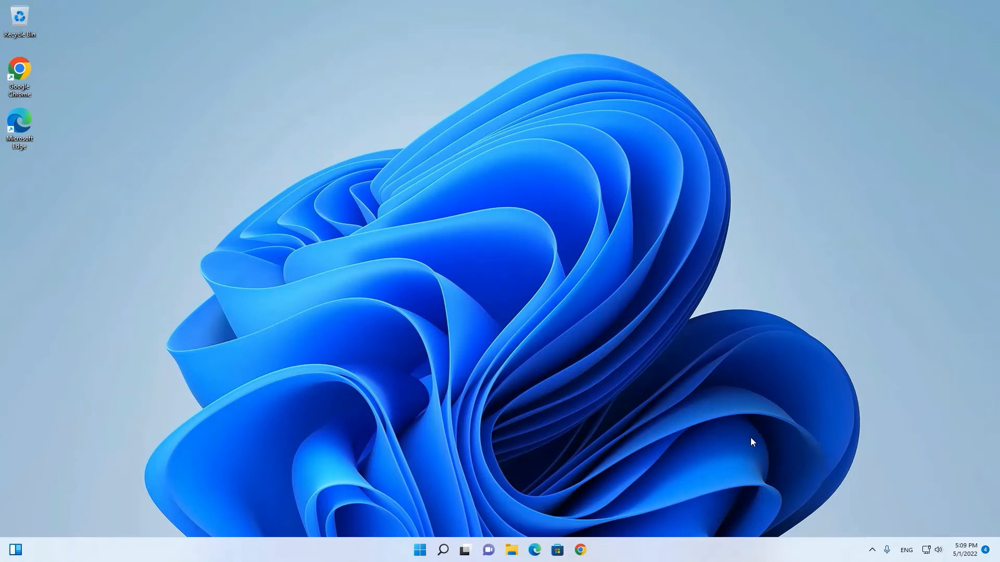
{"action": "mouse_move", "coordinate": [747, 447]}
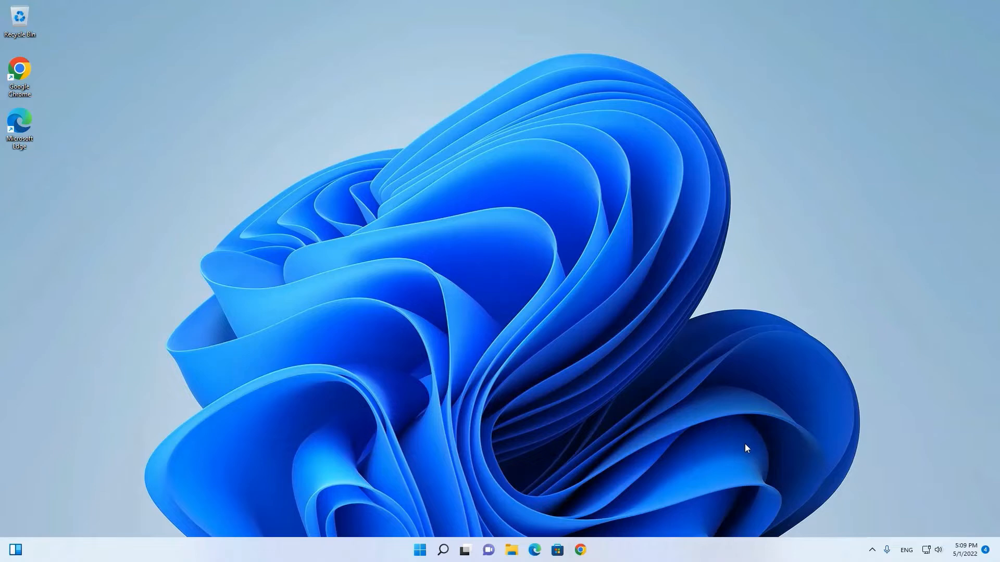
{"action": "mouse_move", "coordinate": [677, 453]}
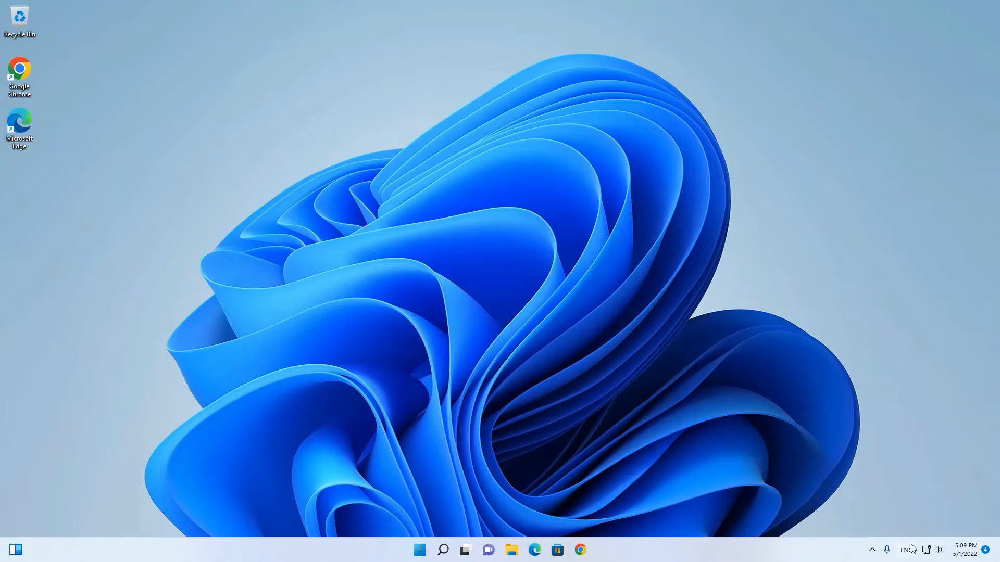
- Reach Language & region settings from the taskbar ENG input indicator's More keyboard settings
{"action": "left_click", "coordinate": [905, 550]}
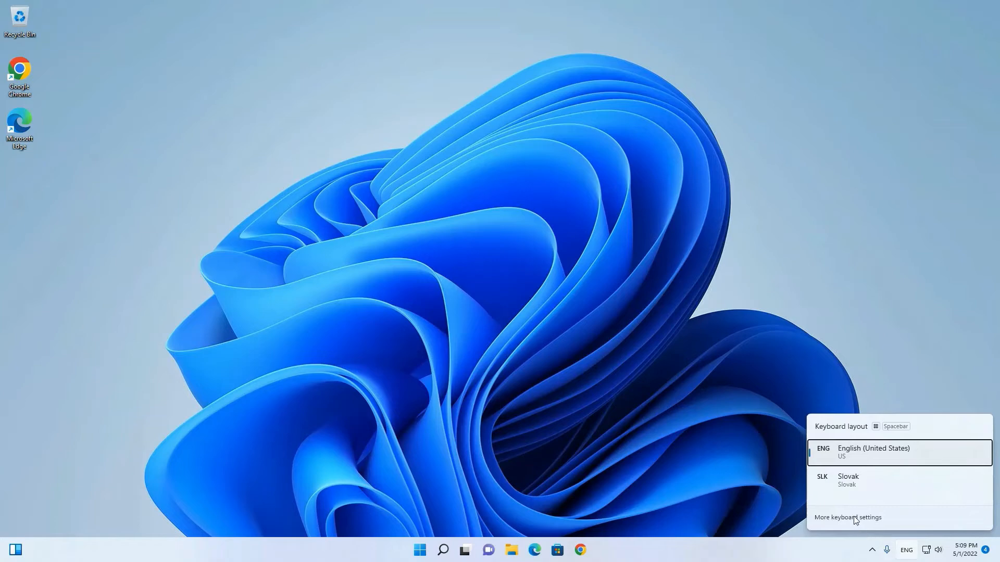
{"action": "left_click", "coordinate": [847, 518]}
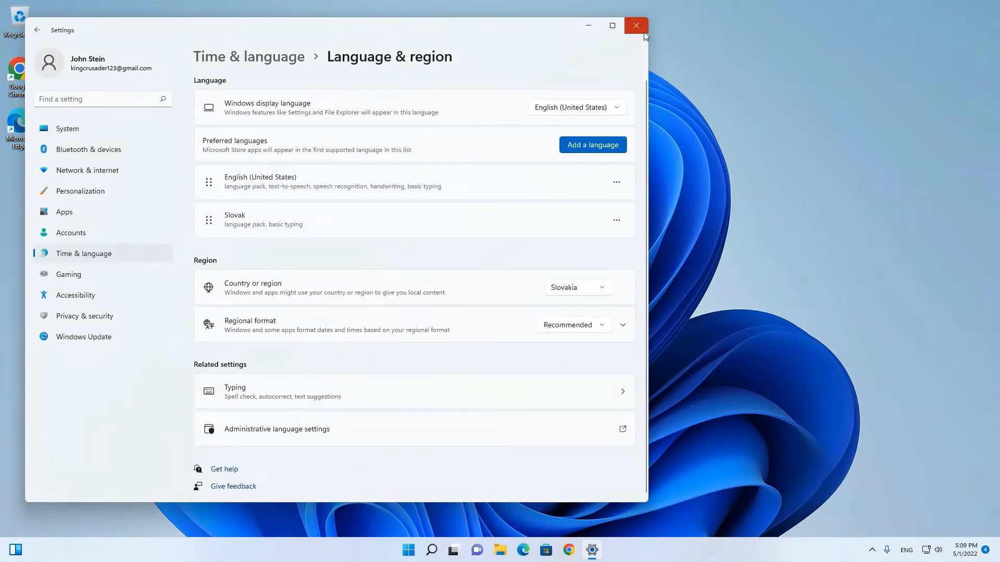
{"action": "left_click", "coordinate": [635, 25]}
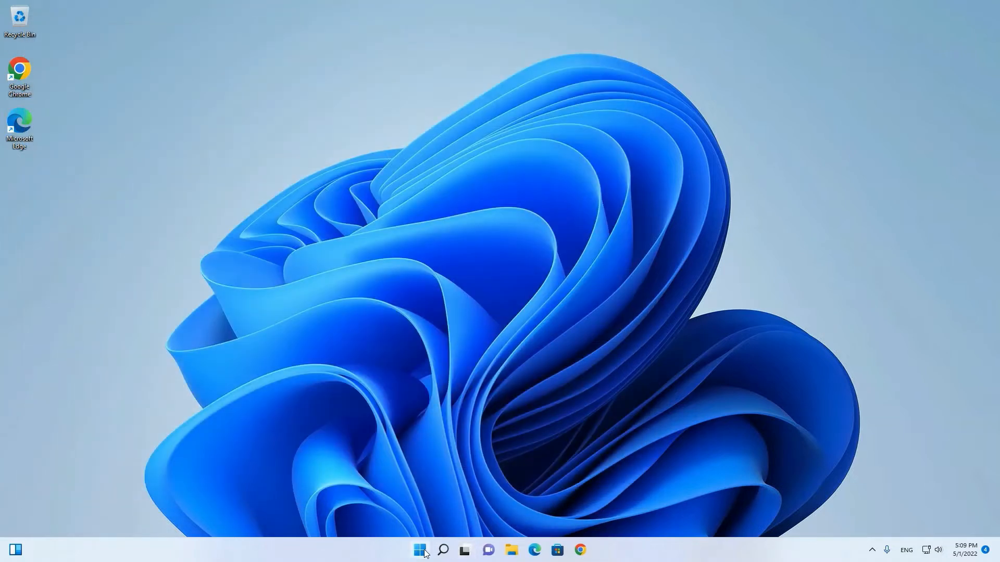
{"action": "left_click", "coordinate": [419, 549]}
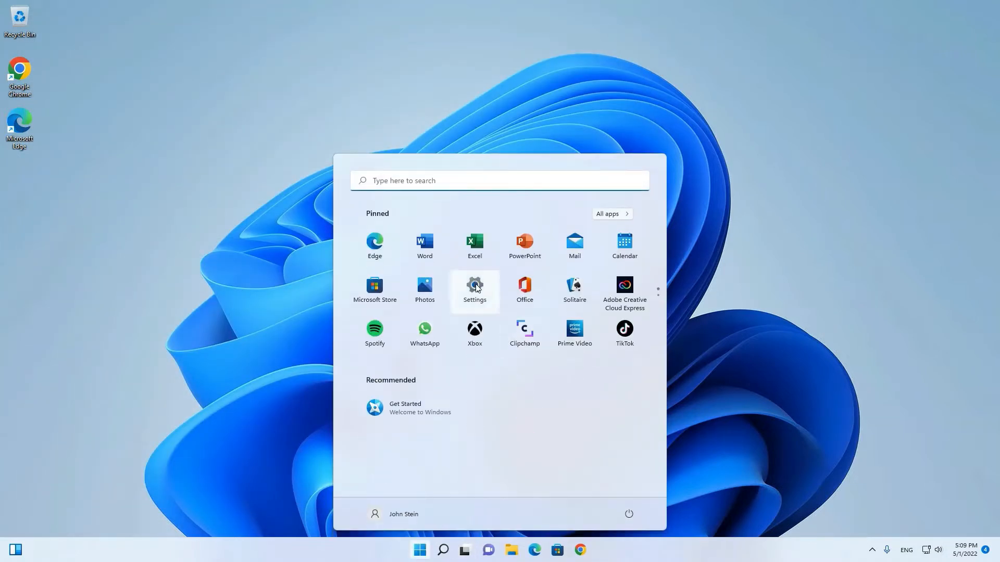
{"action": "left_click", "coordinate": [475, 285]}
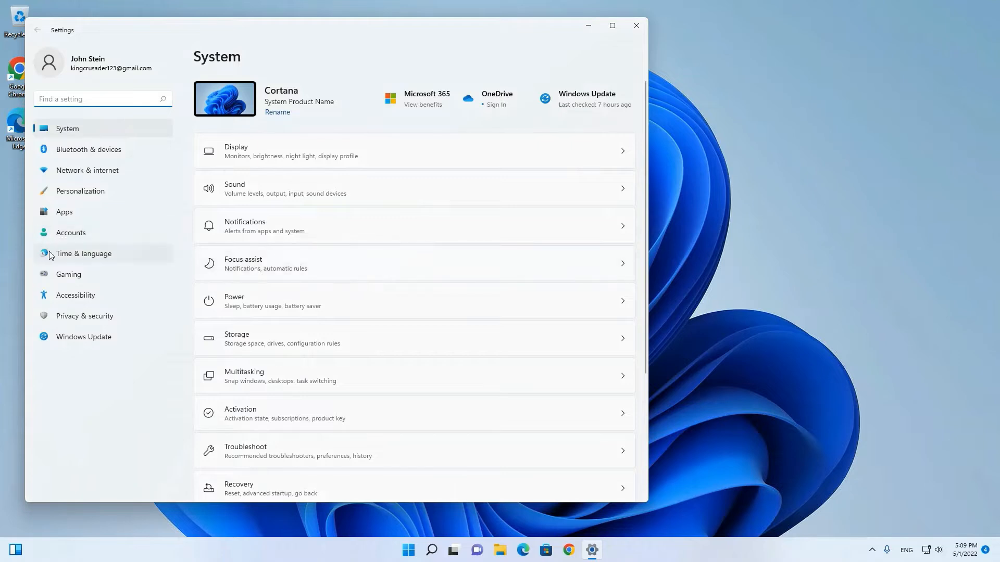
{"action": "left_click", "coordinate": [83, 253]}
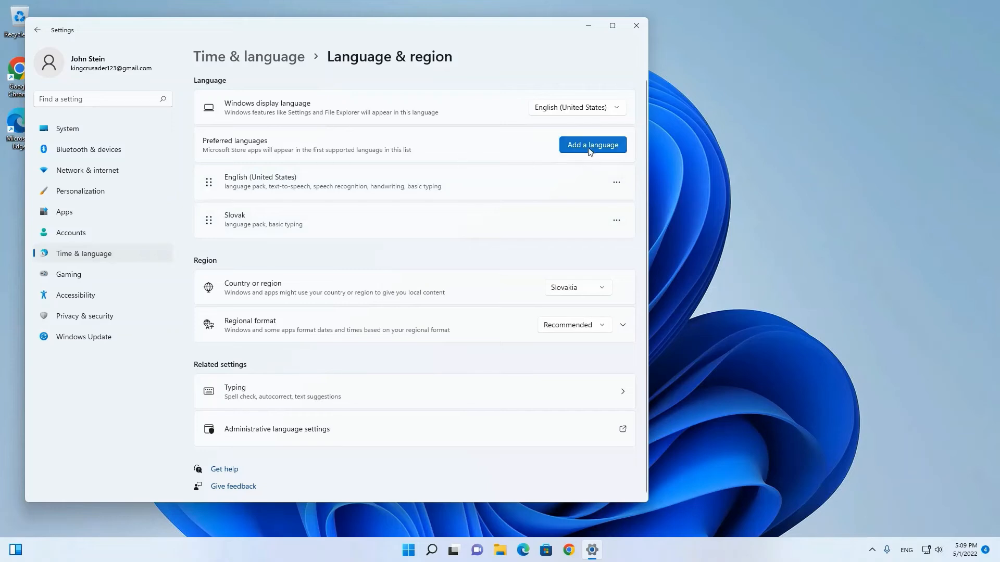
- Add a language, search 'german' and select Deutsch (Deutschland) to install
{"action": "left_click", "coordinate": [592, 145]}
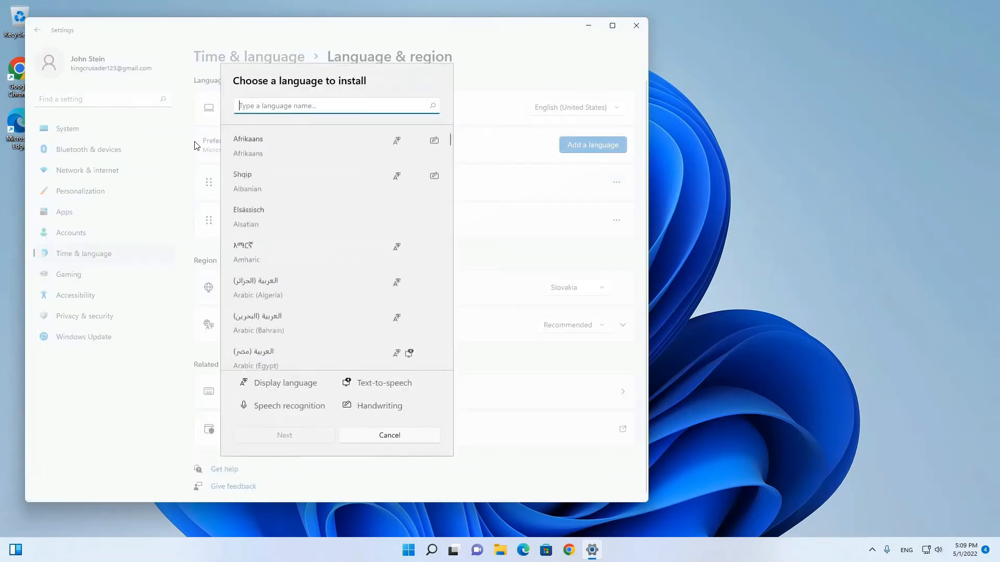
{"action": "type", "text": "g"}
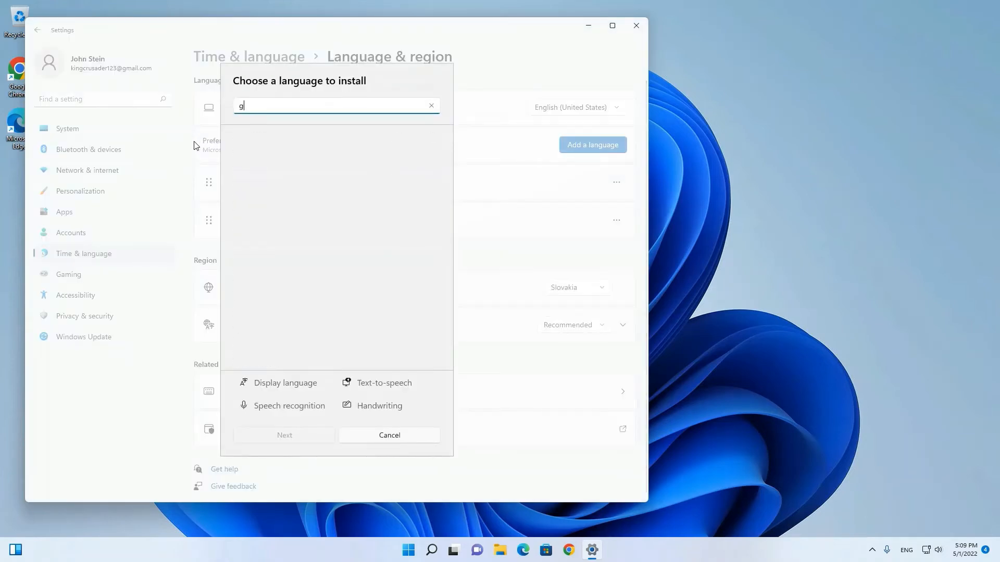
{"action": "type", "text": "erman"}
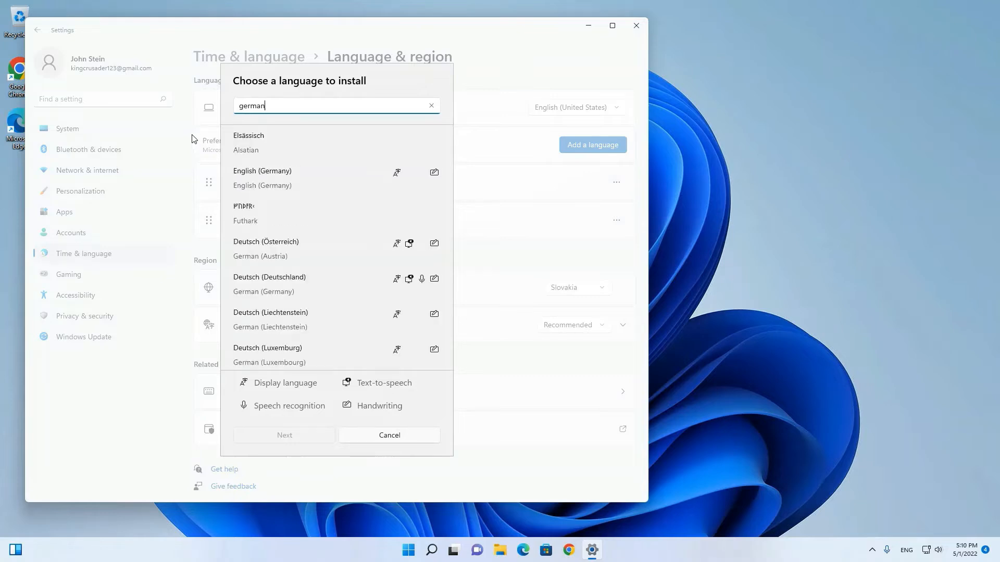
{"action": "mouse_move", "coordinate": [273, 249]}
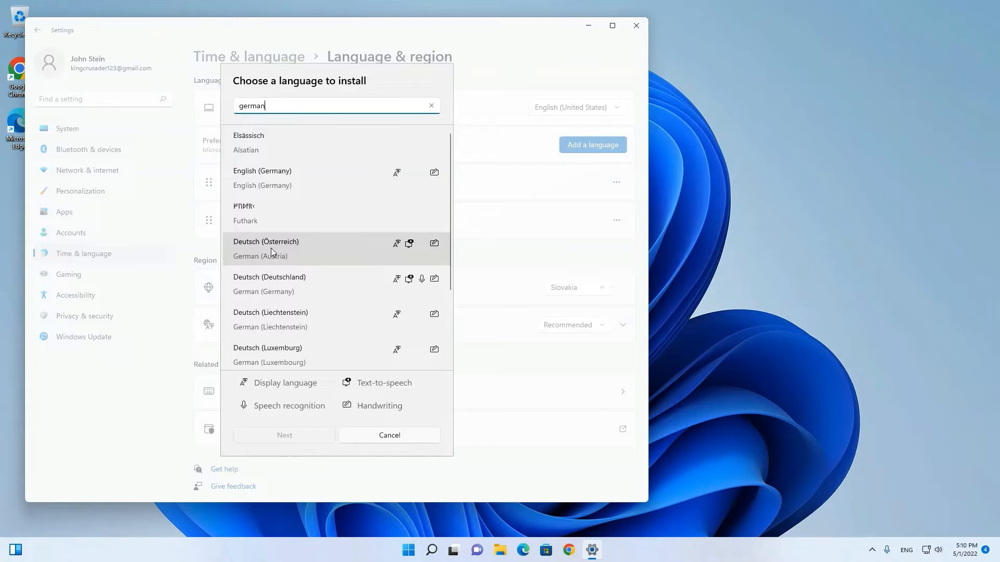
{"action": "left_click", "coordinate": [269, 284]}
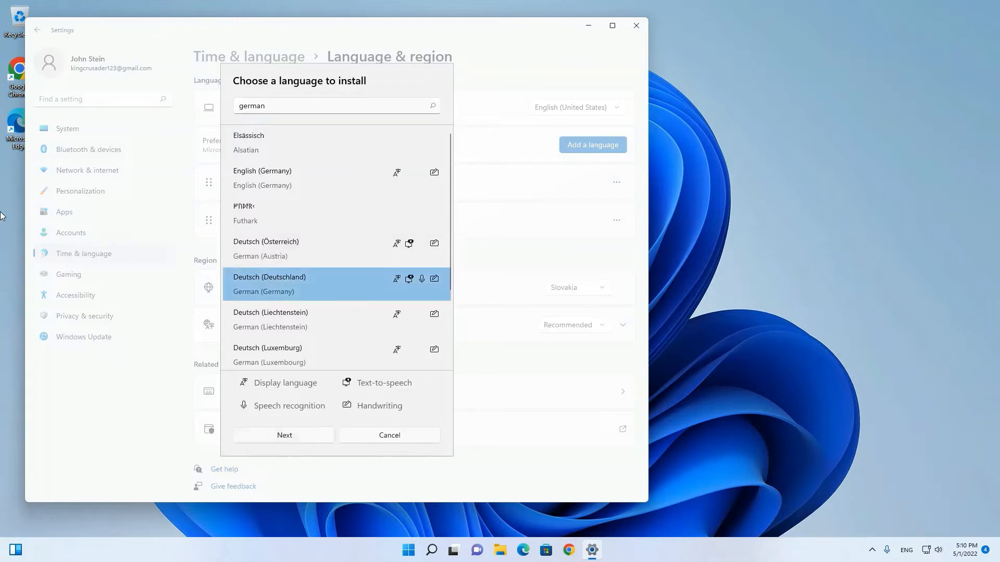
- Install German (Germany) with language pack, text-to-speech, speech recognition and handwriting kept checked
{"action": "left_click", "coordinate": [283, 435]}
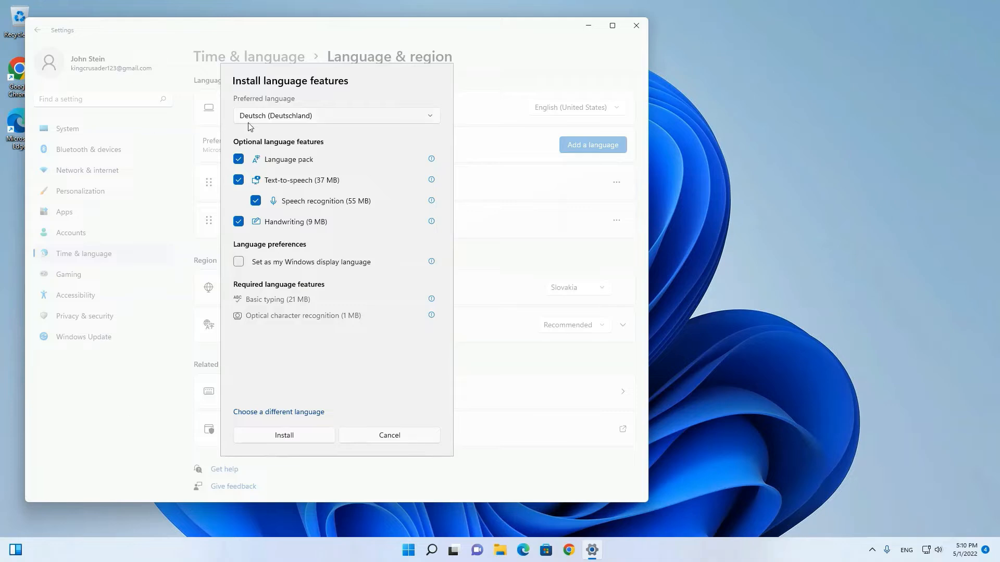
{"action": "mouse_move", "coordinate": [231, 210]}
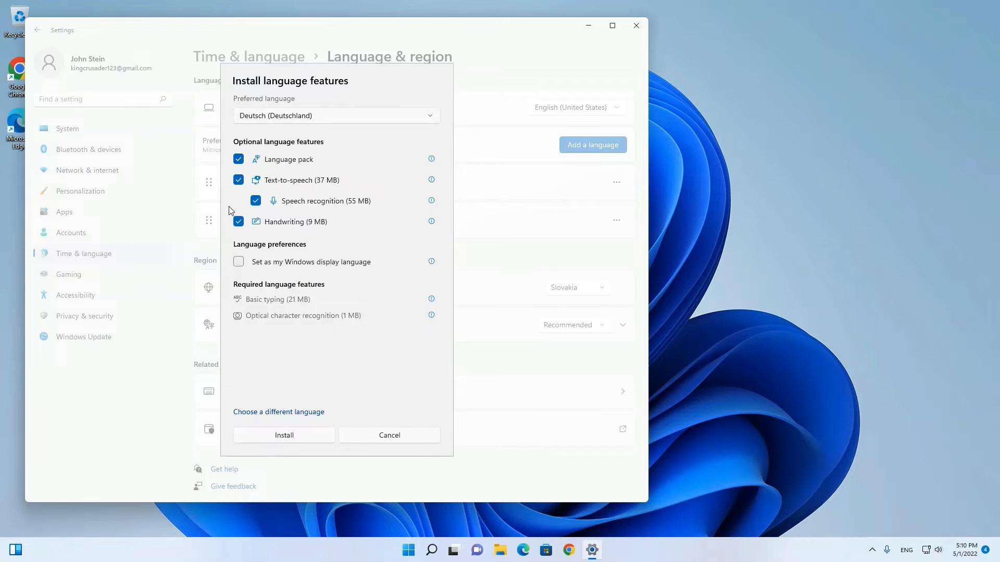
{"action": "mouse_move", "coordinate": [311, 195]}
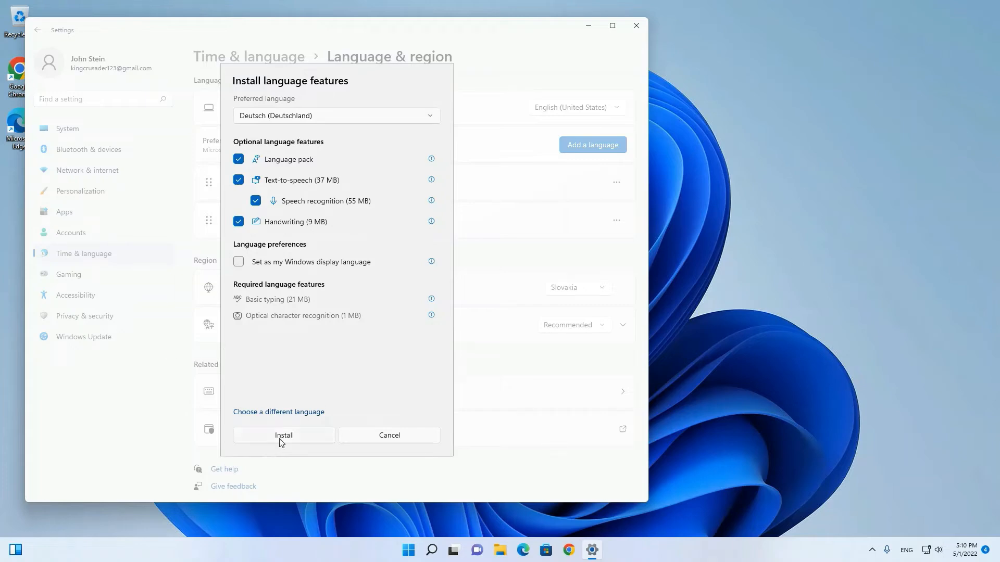
{"action": "left_click", "coordinate": [283, 435]}
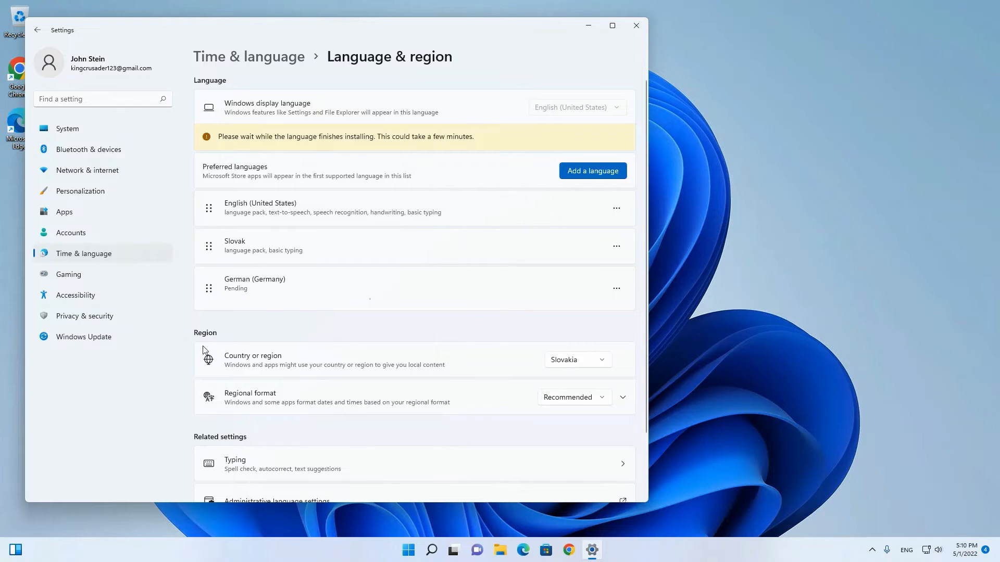
{"action": "mouse_move", "coordinate": [228, 291]}
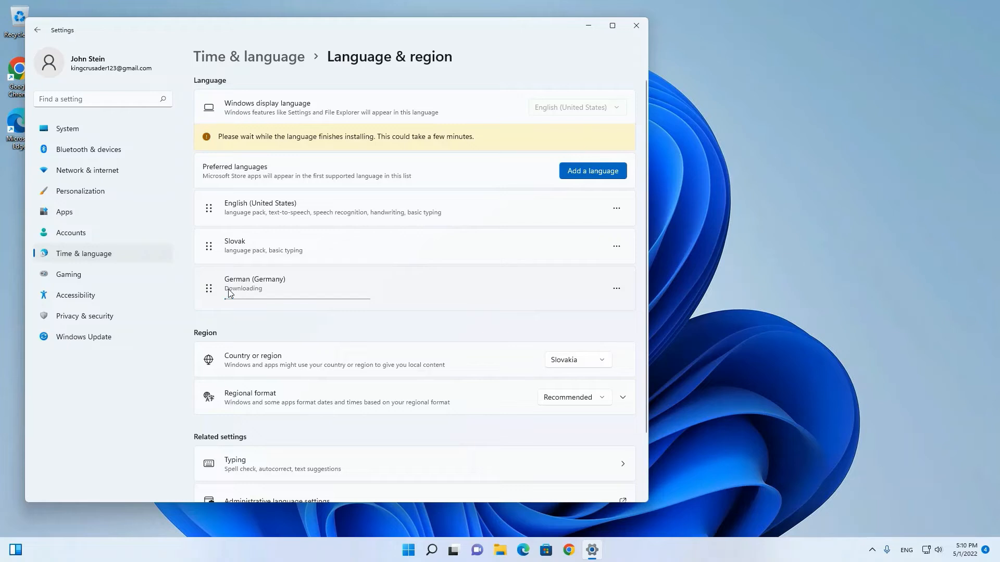
{"action": "mouse_move", "coordinate": [228, 297]}
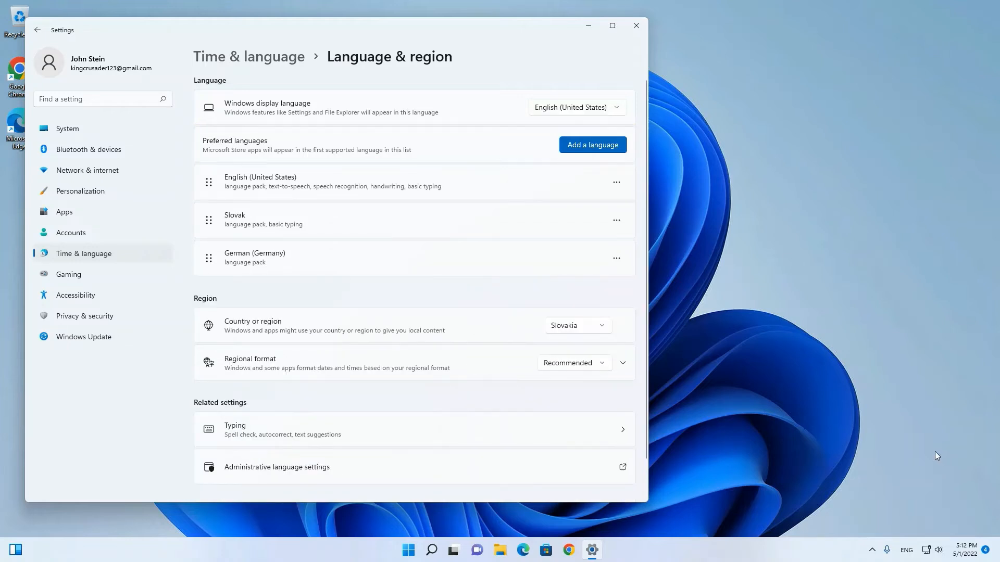
{"action": "mouse_move", "coordinate": [901, 506]}
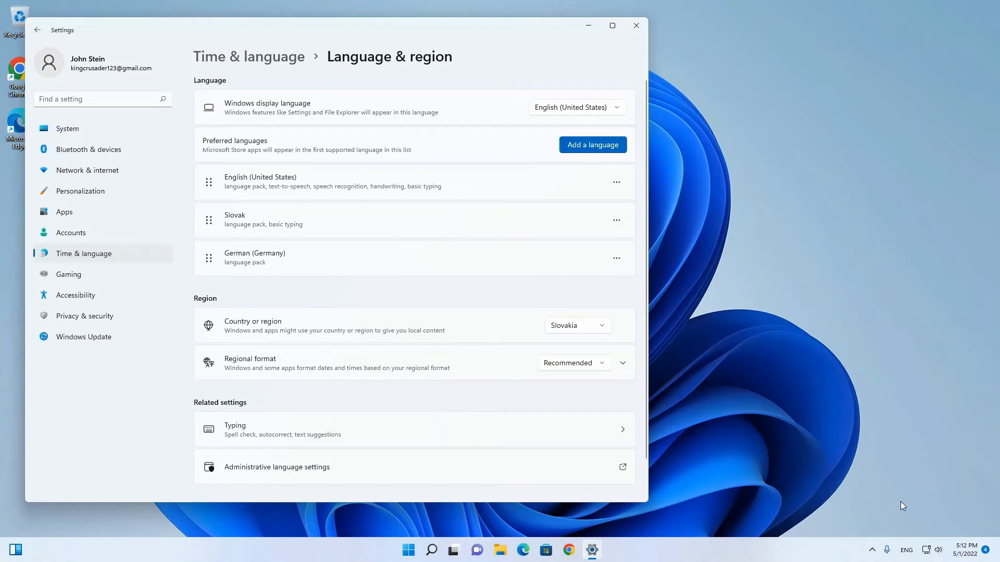
- Check the taskbar input list now offers German (Germany) beside English and Slovak
{"action": "left_click", "coordinate": [905, 549]}
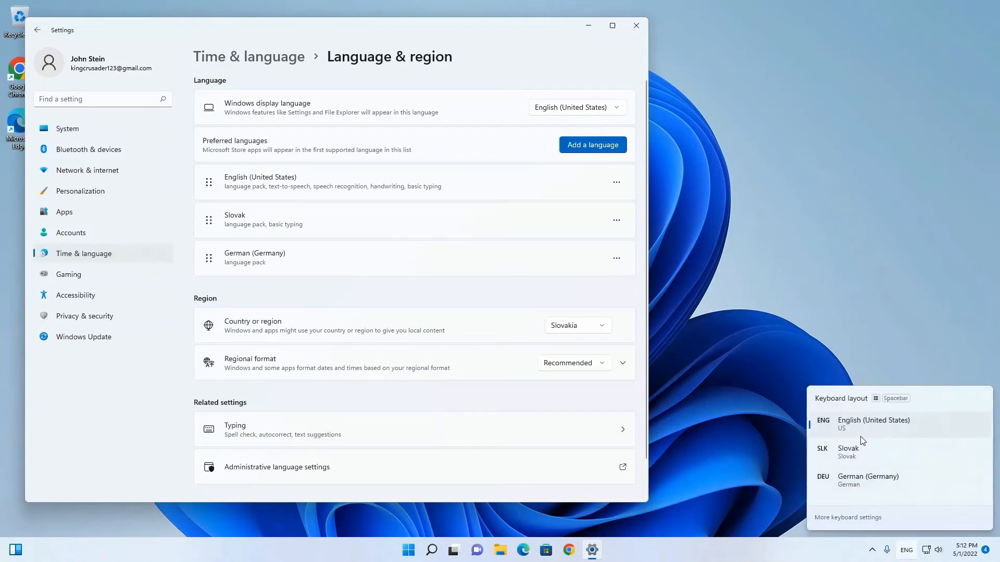
{"action": "left_click", "coordinate": [868, 479]}
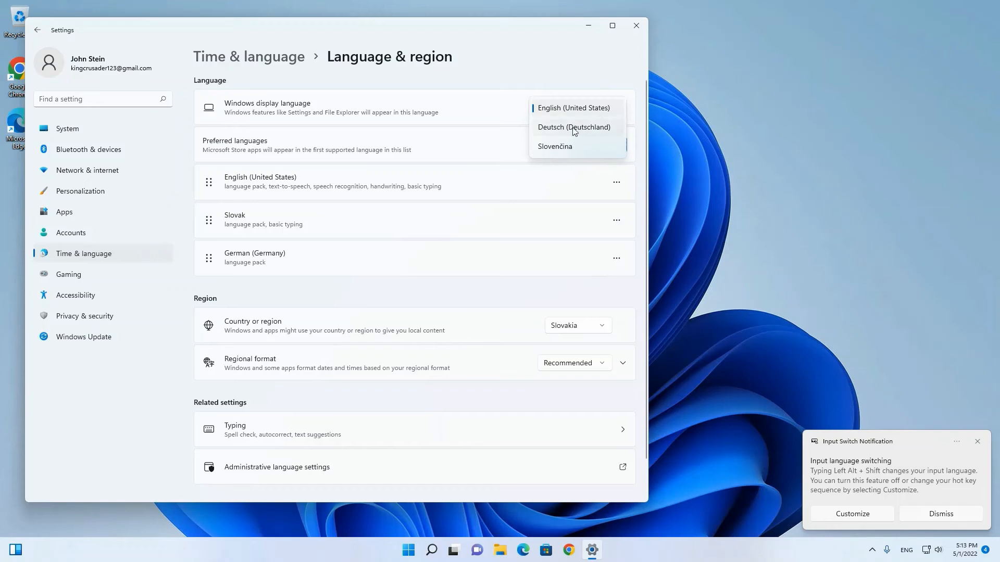
{"action": "mouse_move", "coordinate": [498, 100]}
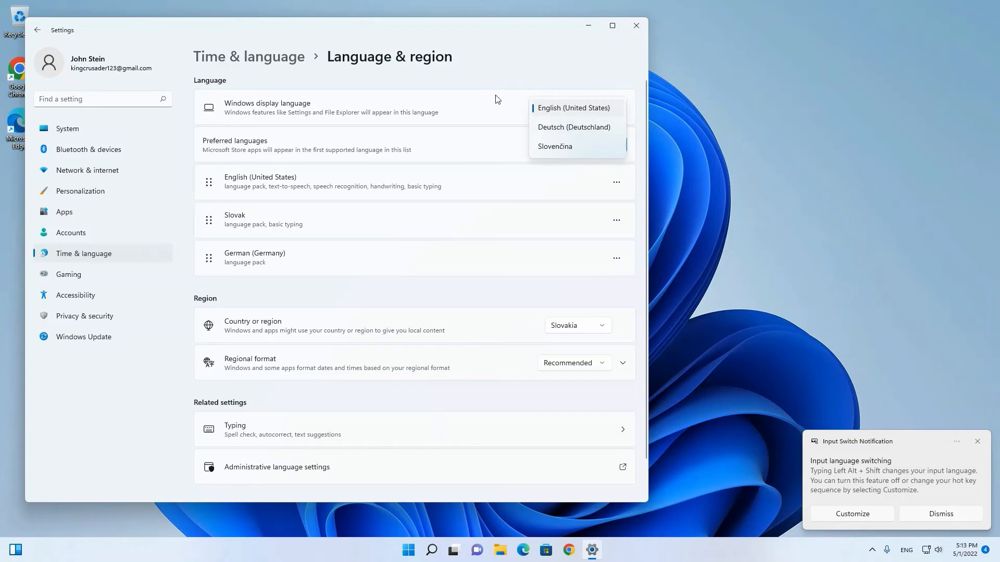
{"action": "mouse_move", "coordinate": [494, 113]}
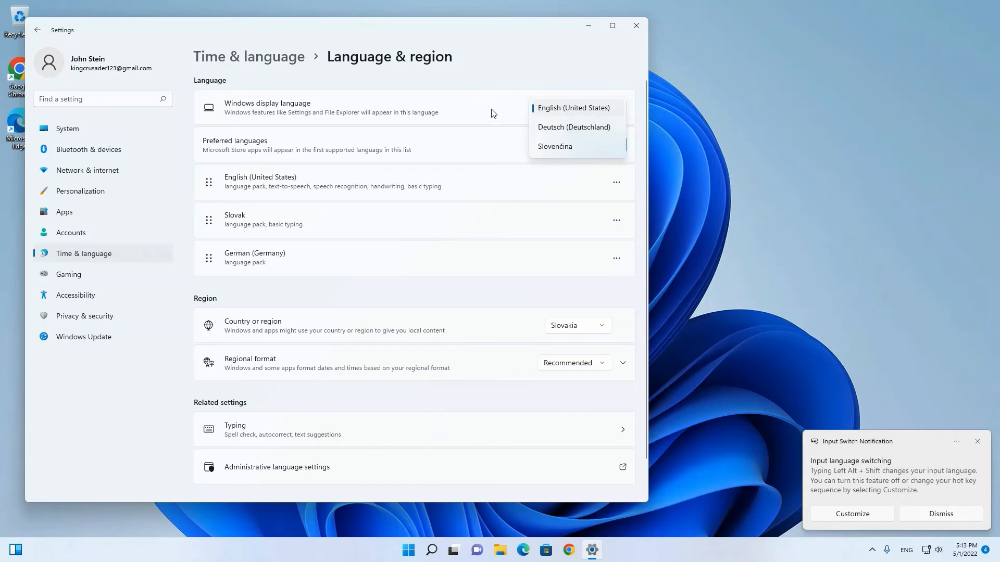
{"action": "left_click", "coordinate": [573, 107]}
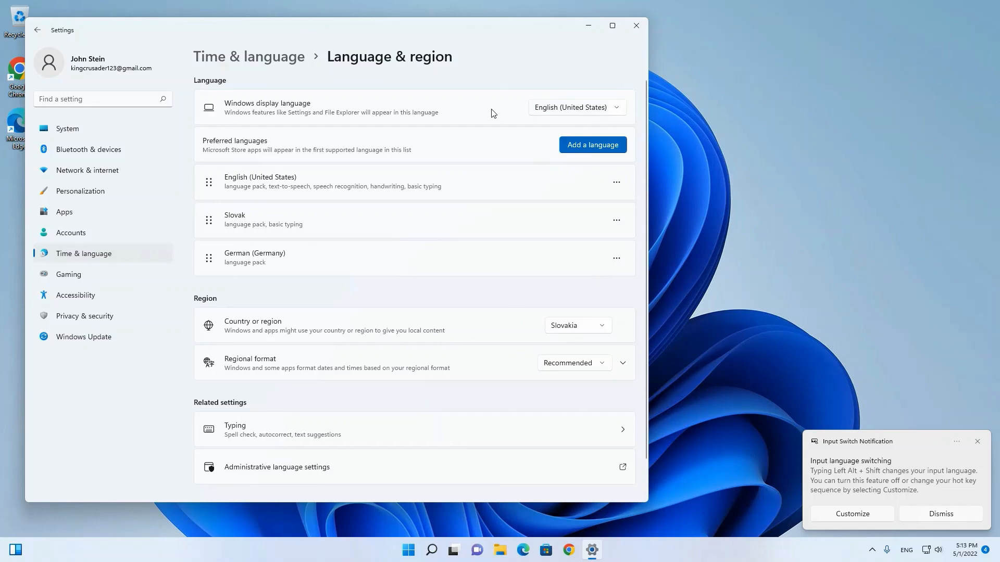